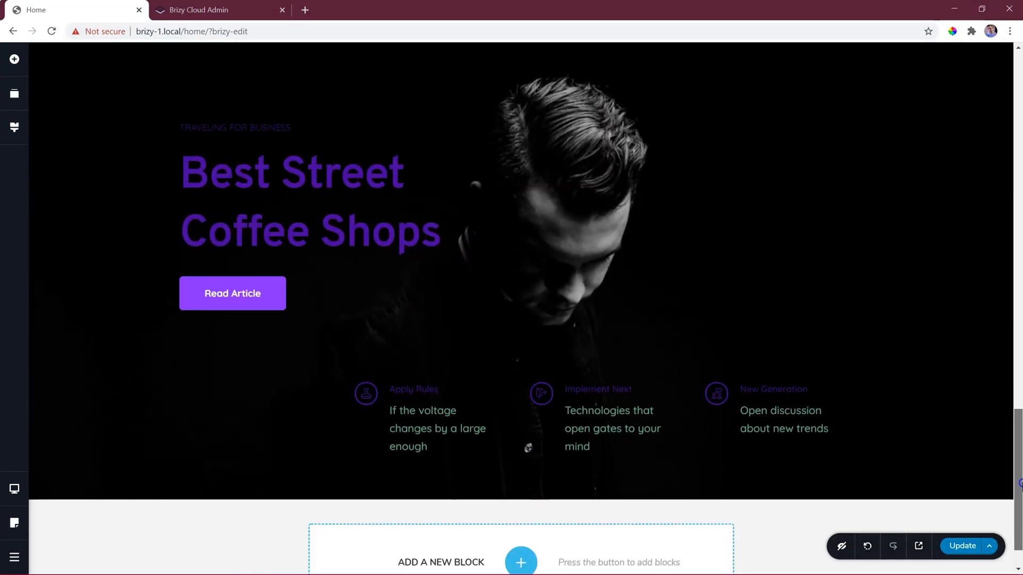
View the empty Saved blocks library and start connecting it to a Brizy account
scroll(down, 3)
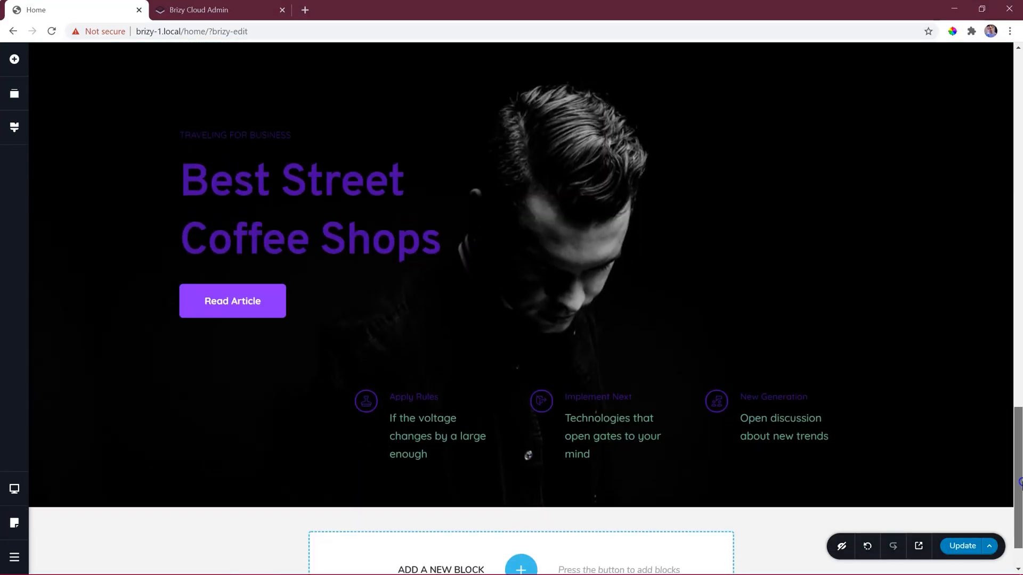
scroll(down, 3)
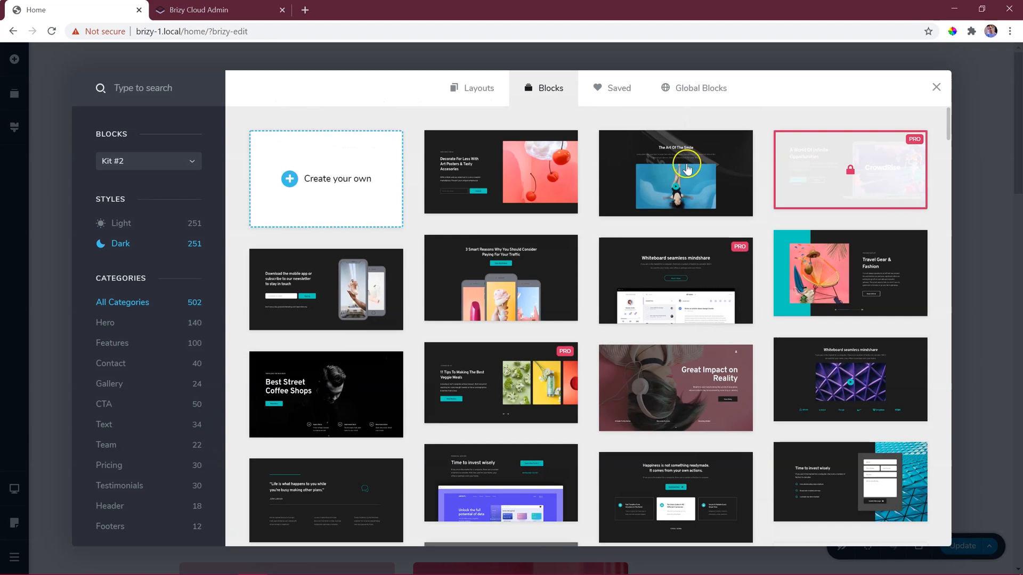
click(612, 87)
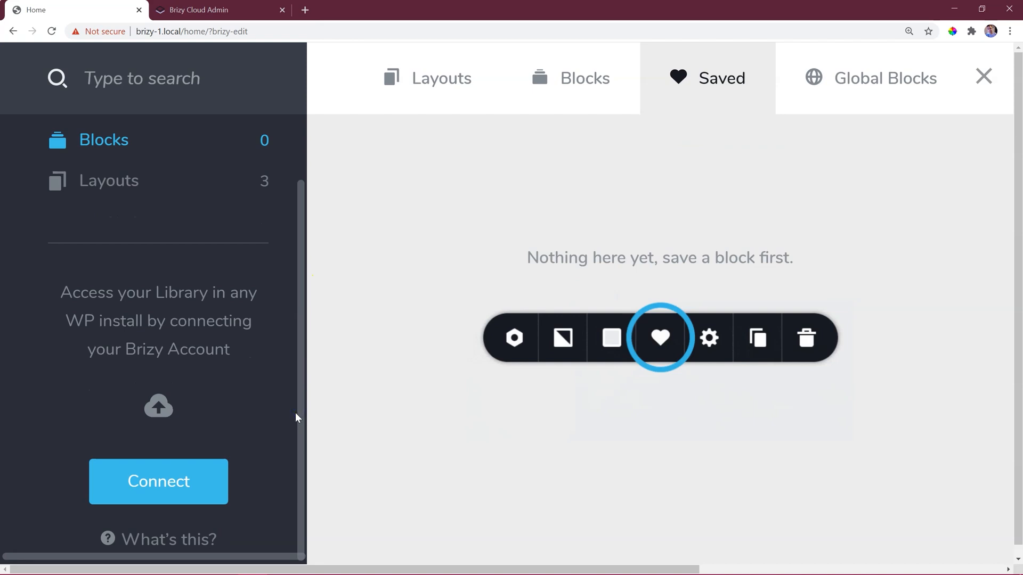
mouse_move(109, 181)
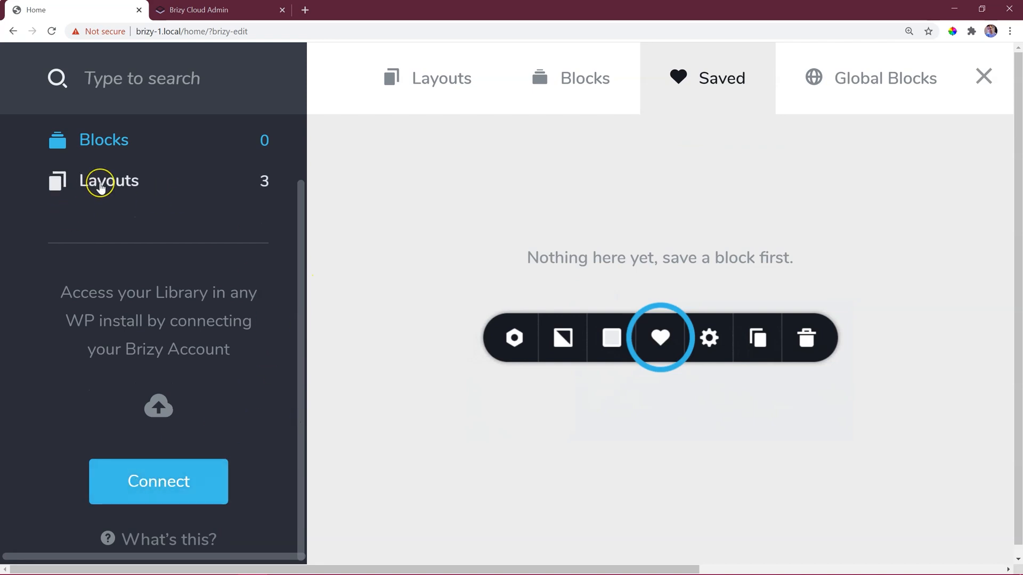
mouse_move(156, 443)
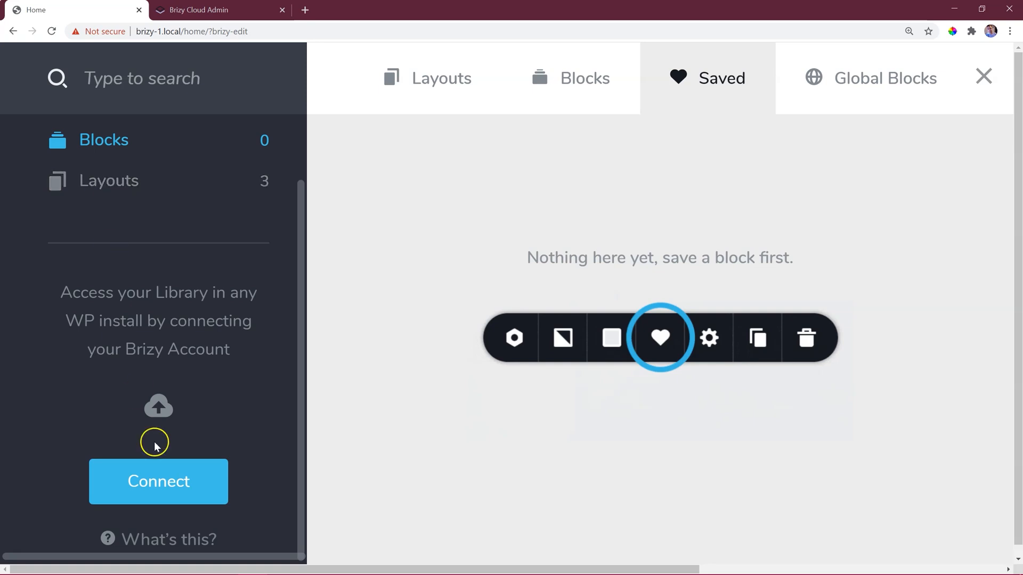
mouse_move(166, 483)
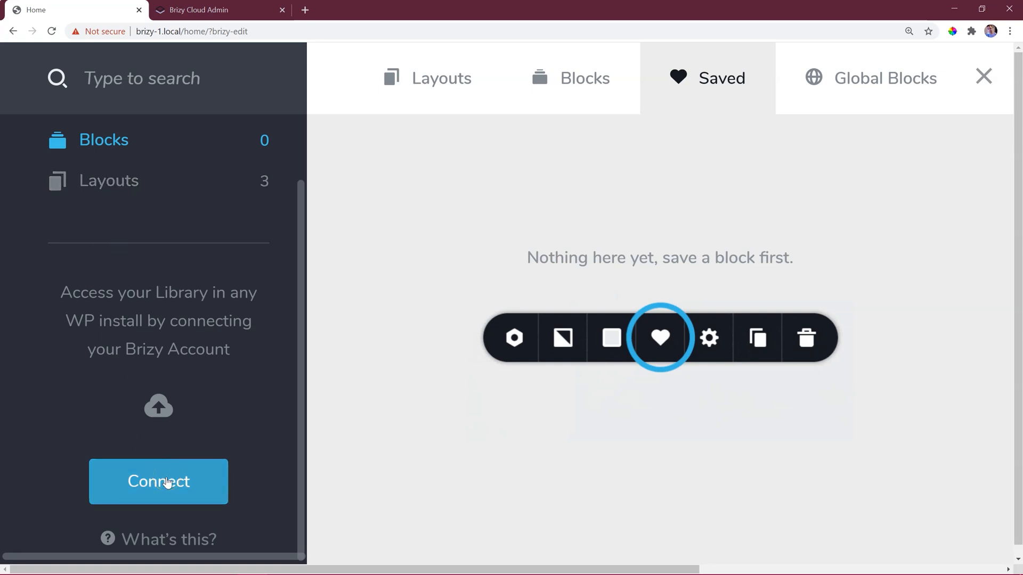
click(983, 77)
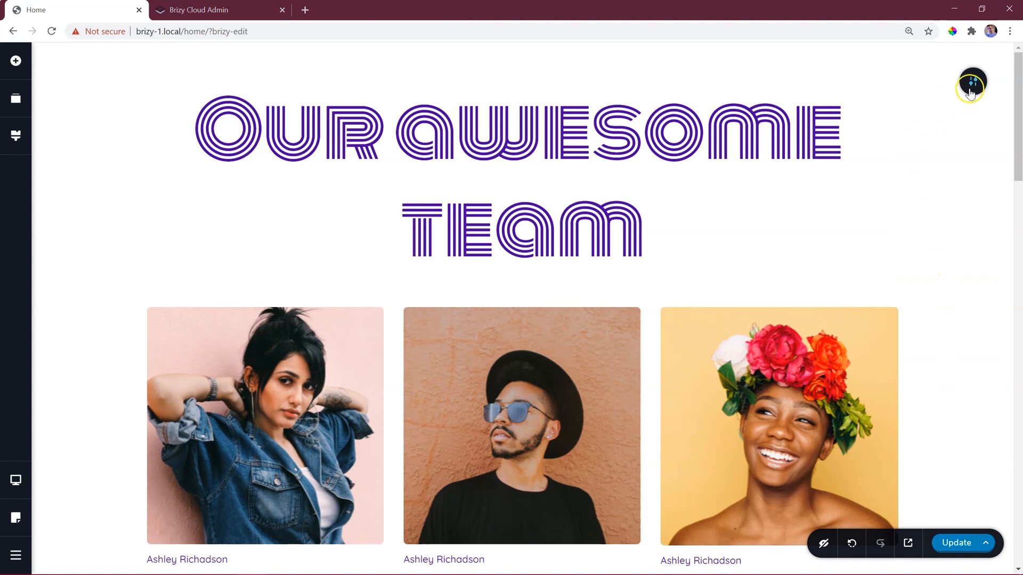
Save the 'Our awesome team' block via its heart icon, skipping the Cloud connect prompt
click(971, 83)
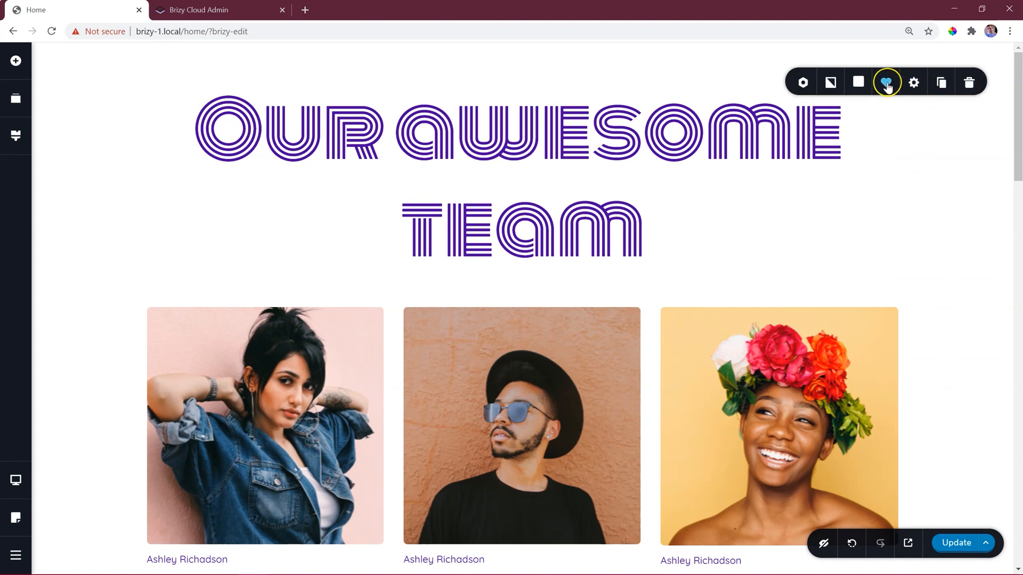
mouse_move(885, 82)
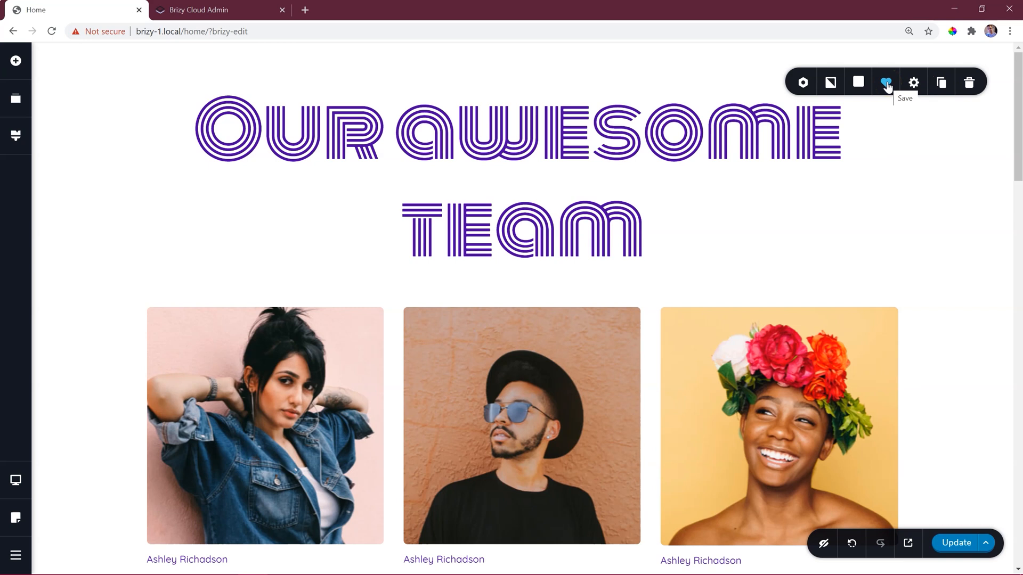
click(886, 82)
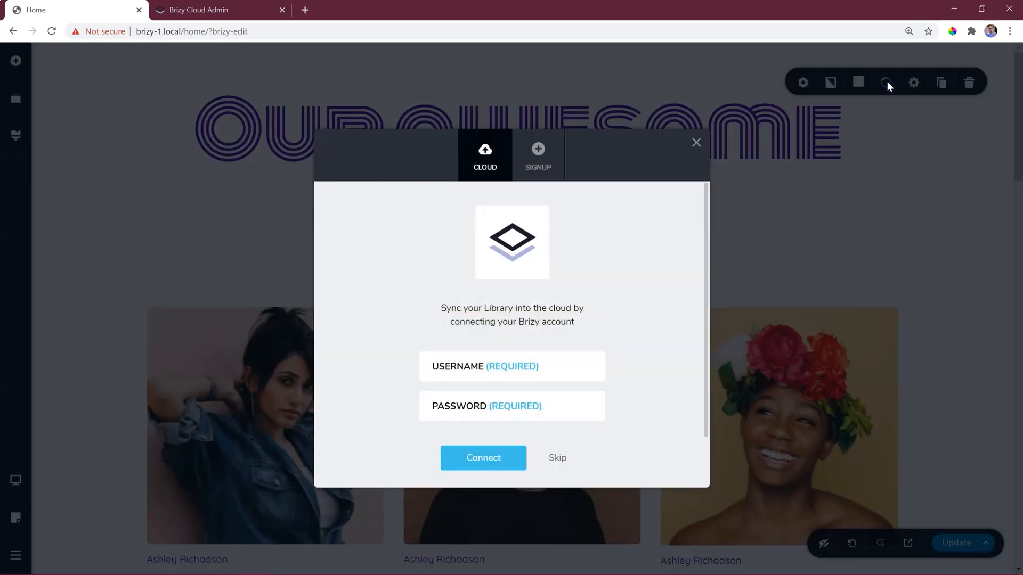
mouse_move(676, 303)
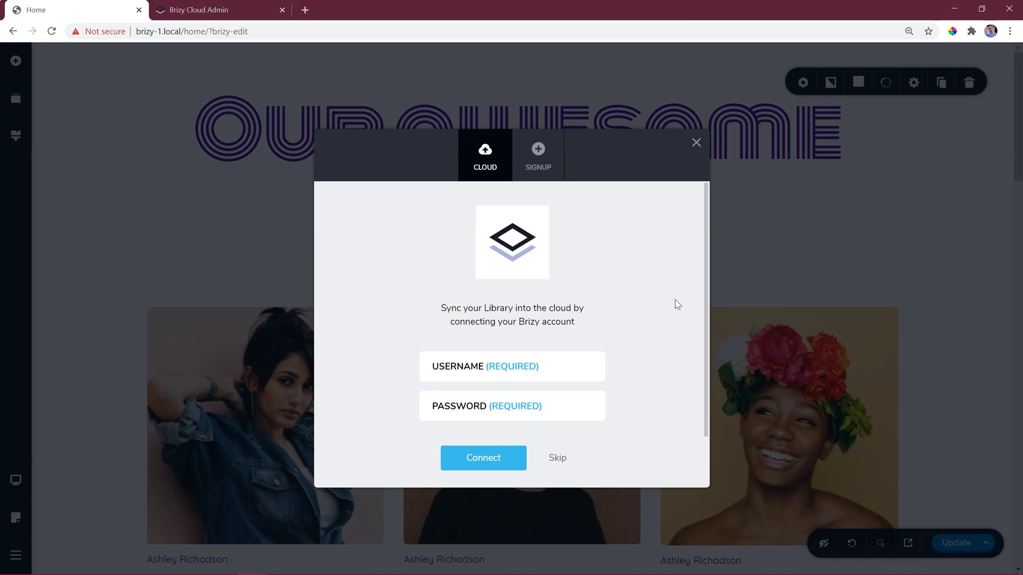
mouse_move(541, 432)
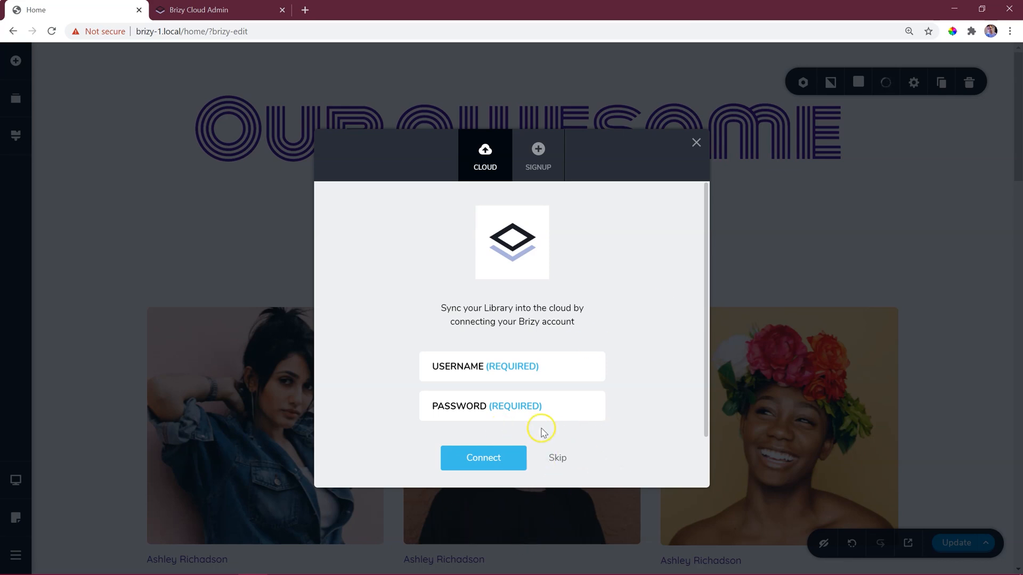
mouse_move(577, 462)
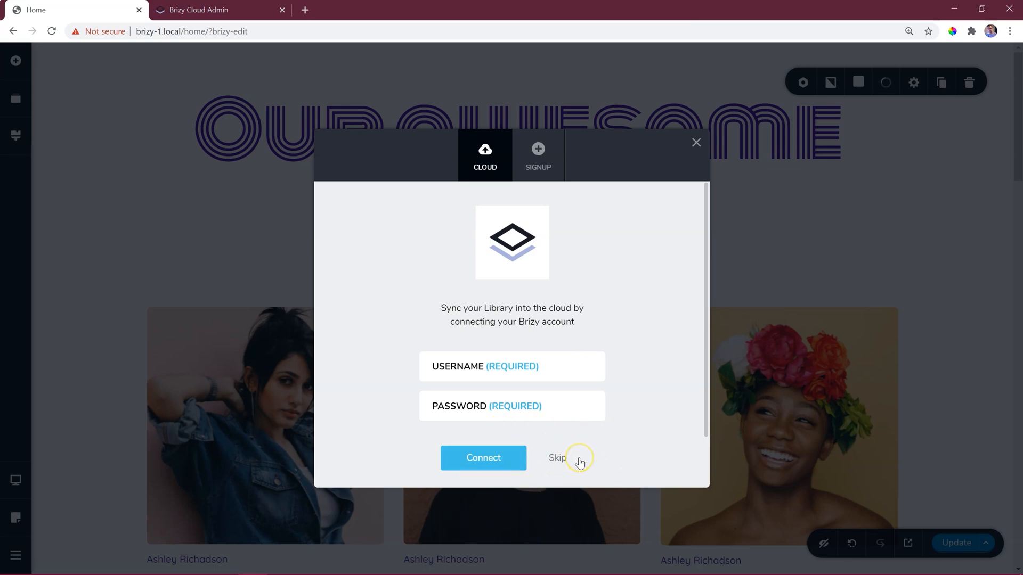
click(556, 457)
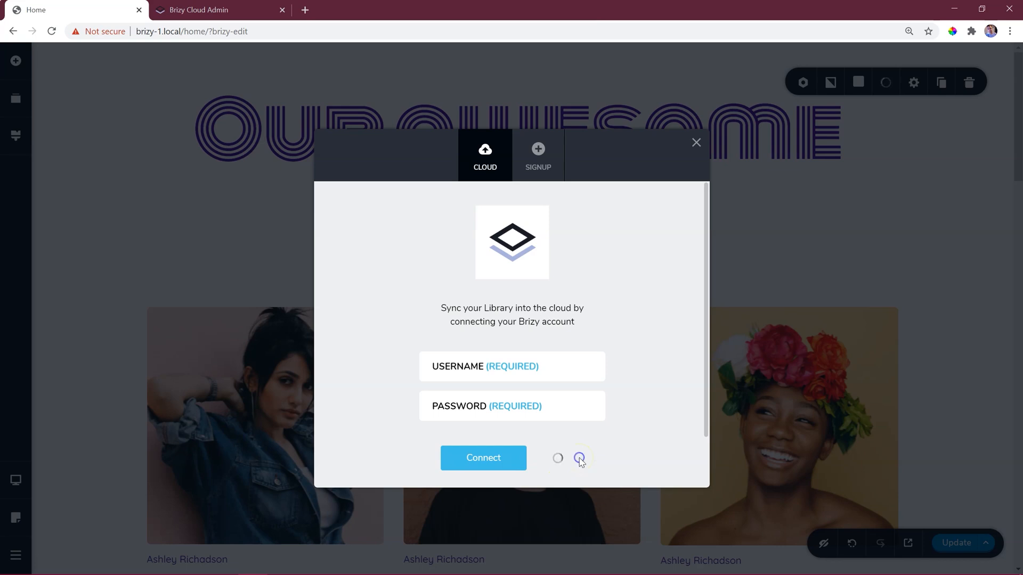
click(696, 142)
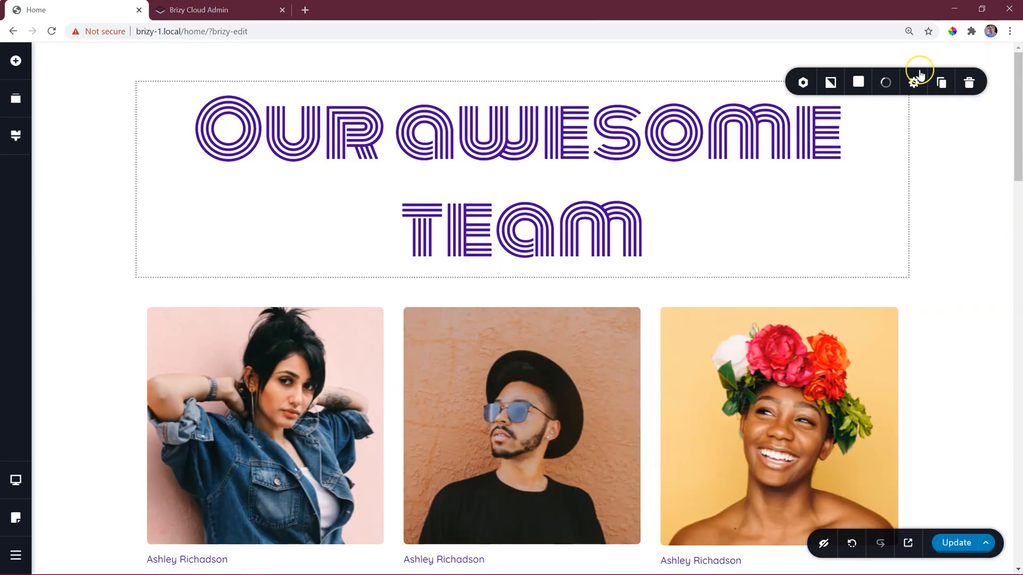
Save the green Decorate For Less block from its toolbar and bring the block library back up
scroll(down, 3)
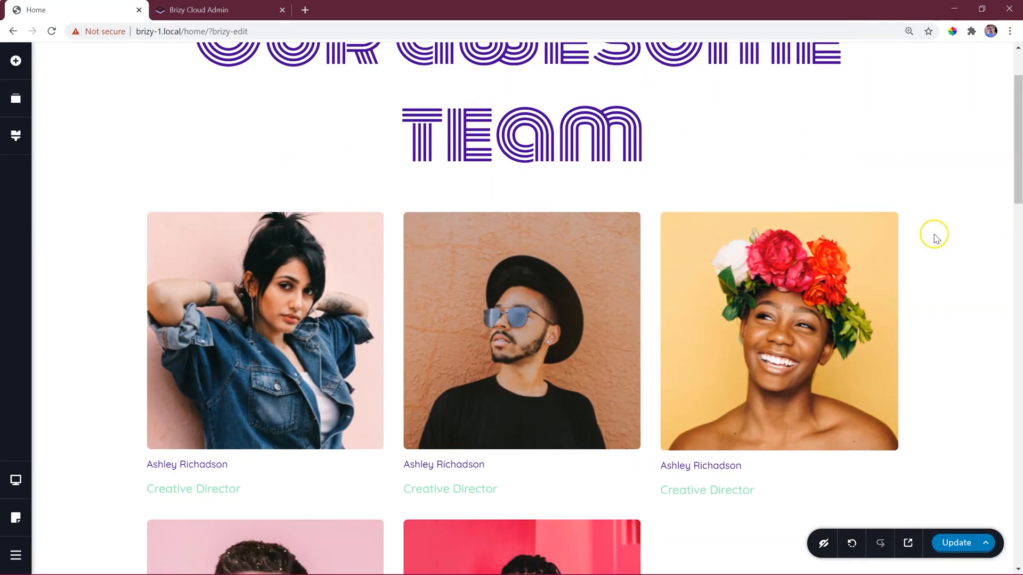
scroll(up, 3)
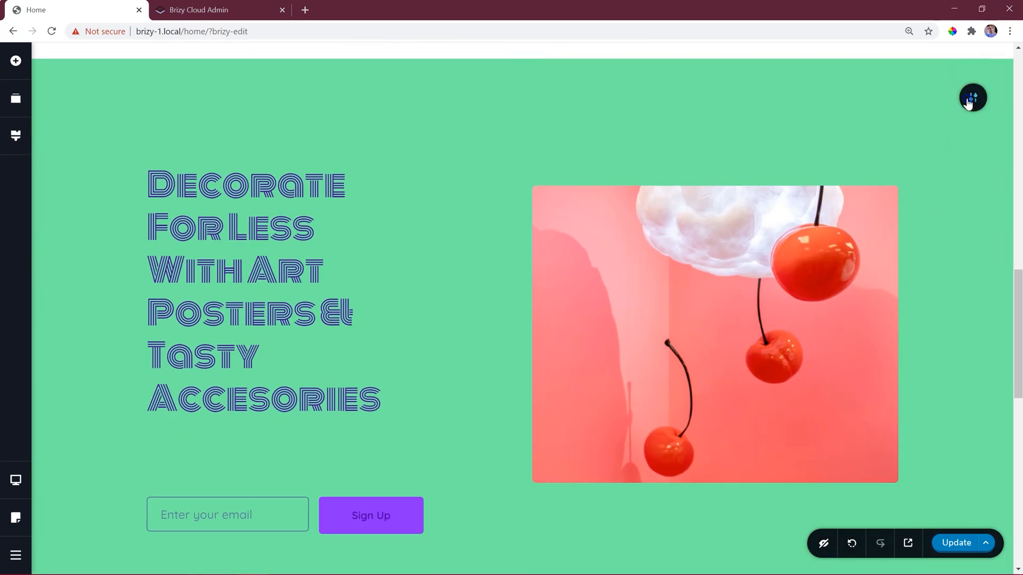
click(971, 98)
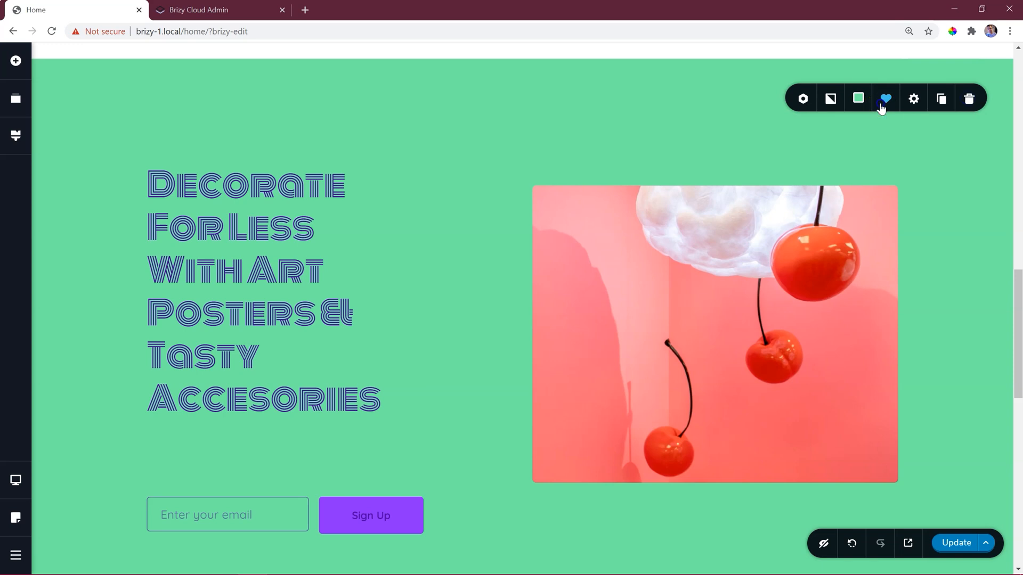
scroll(down, 3)
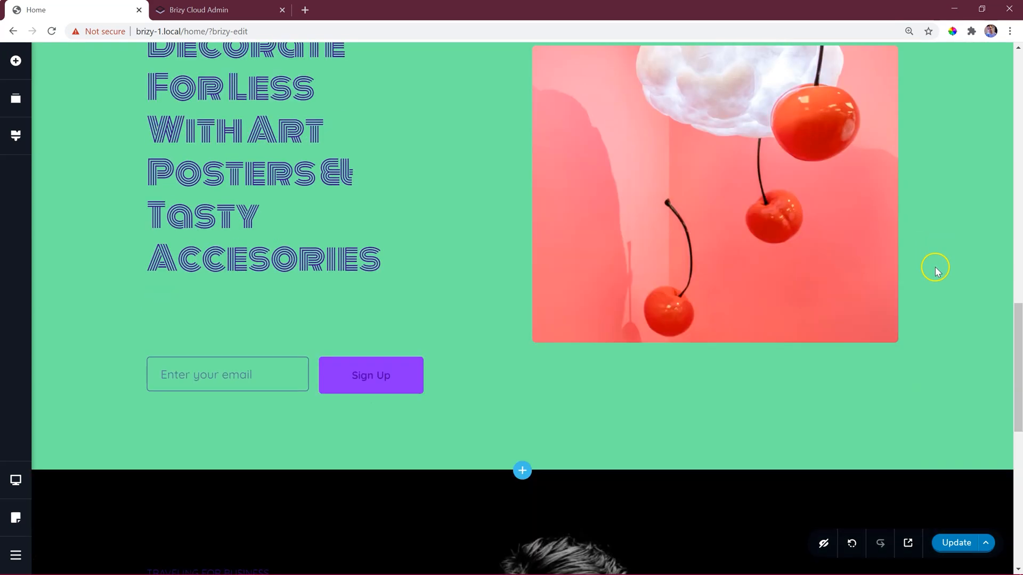
scroll(down, 3)
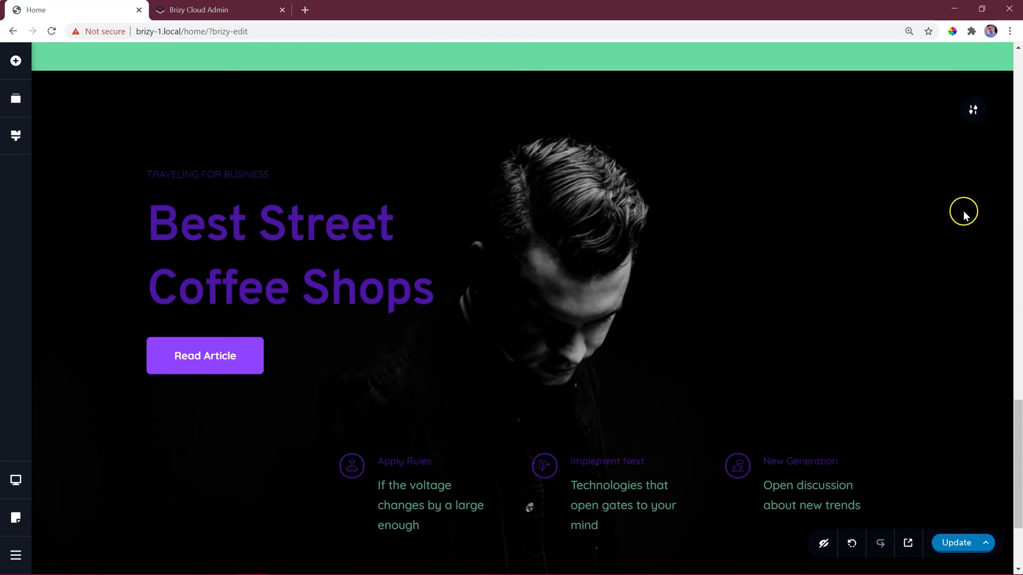
mouse_move(966, 217)
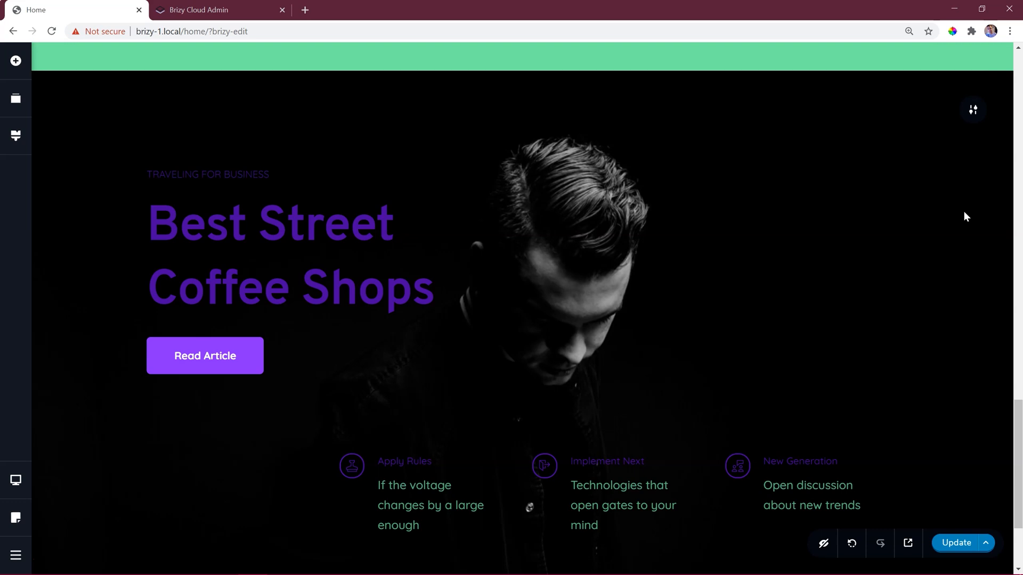
key(ctrl+shift+a)
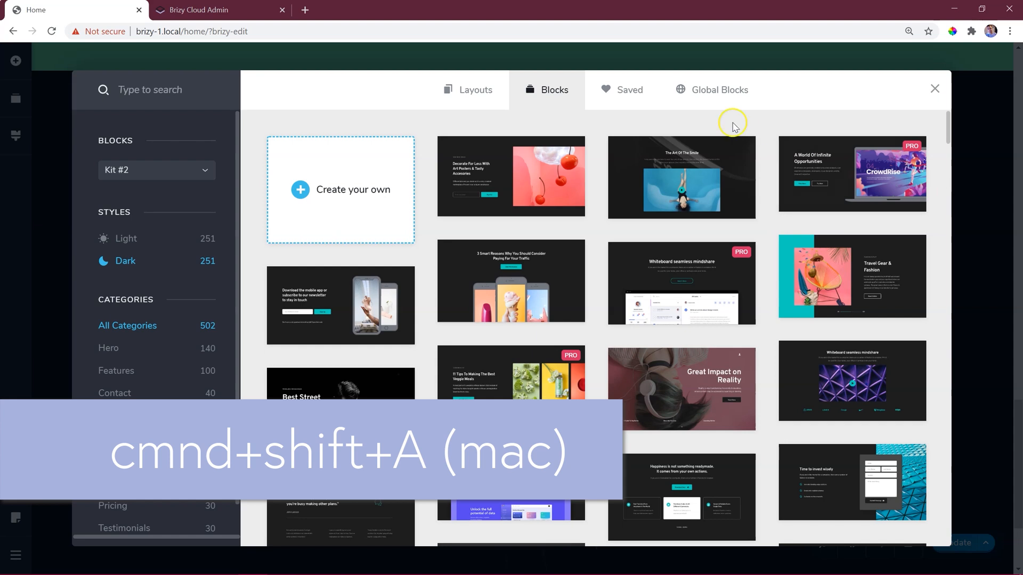
click(629, 89)
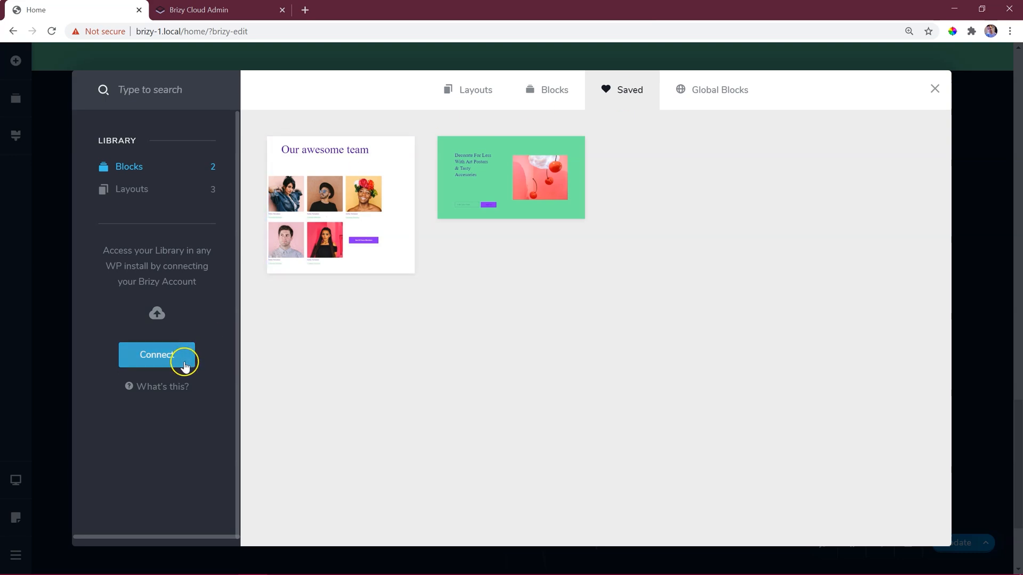
click(156, 353)
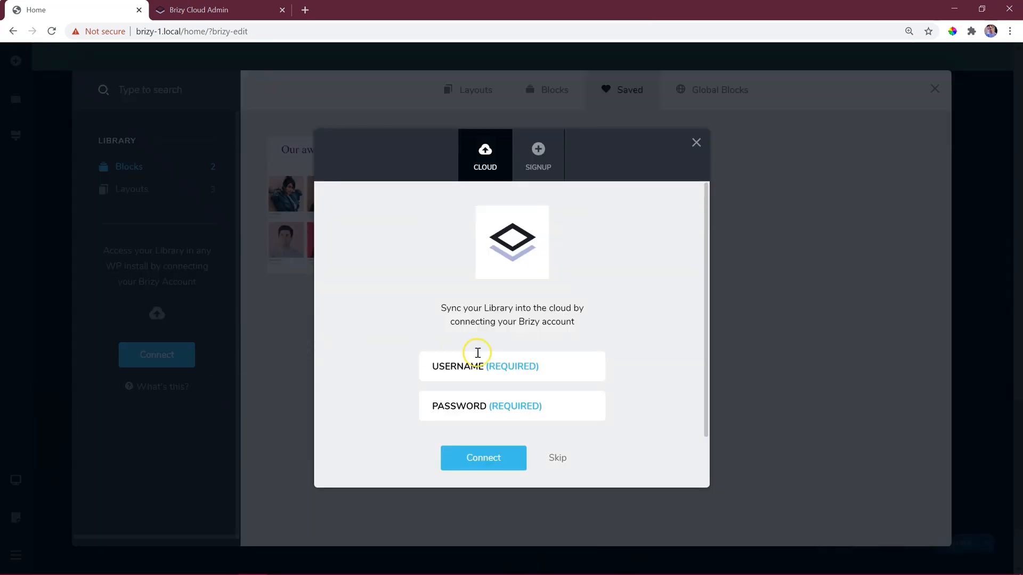
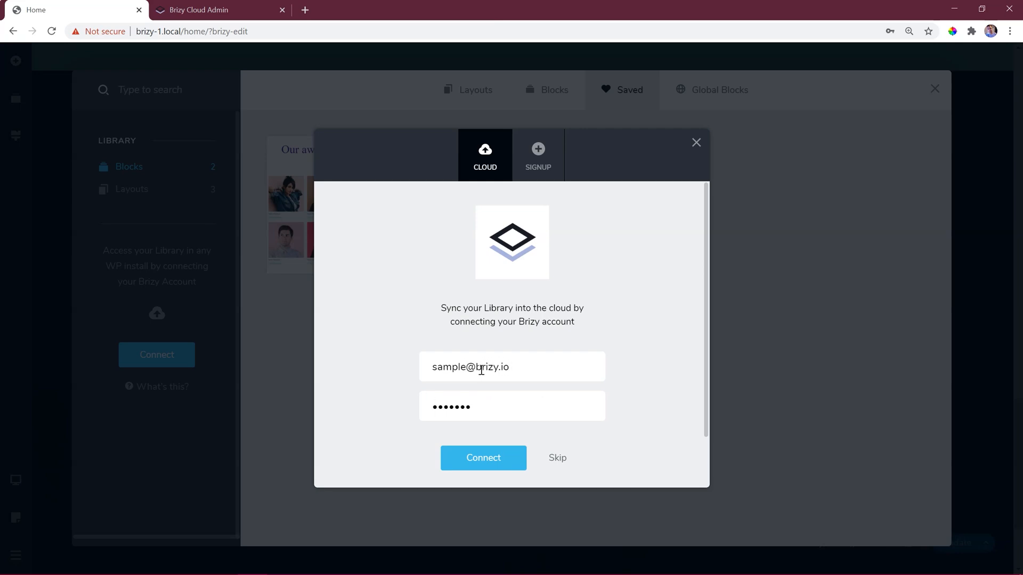
click(482, 457)
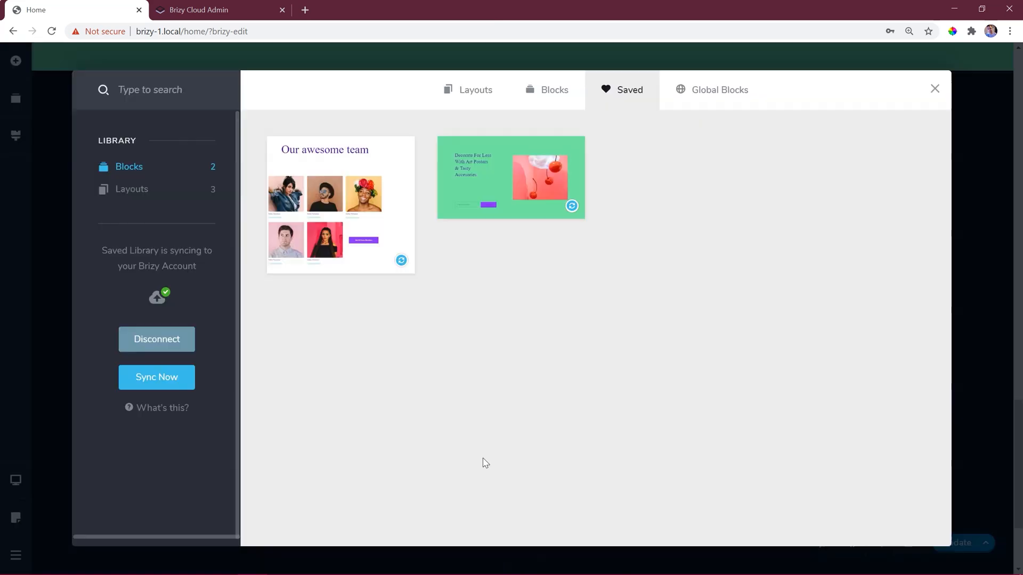
mouse_move(212, 297)
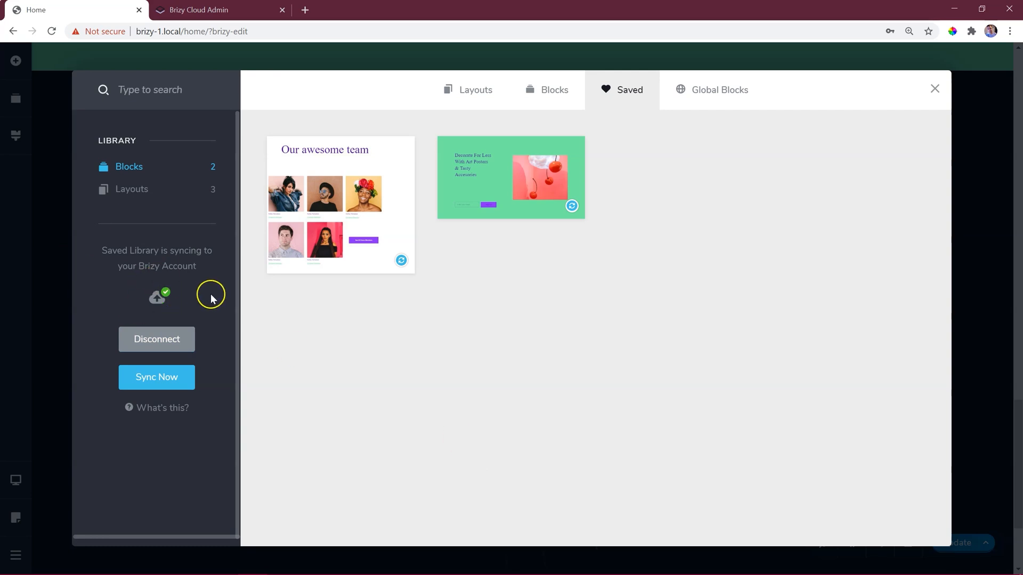
mouse_move(201, 239)
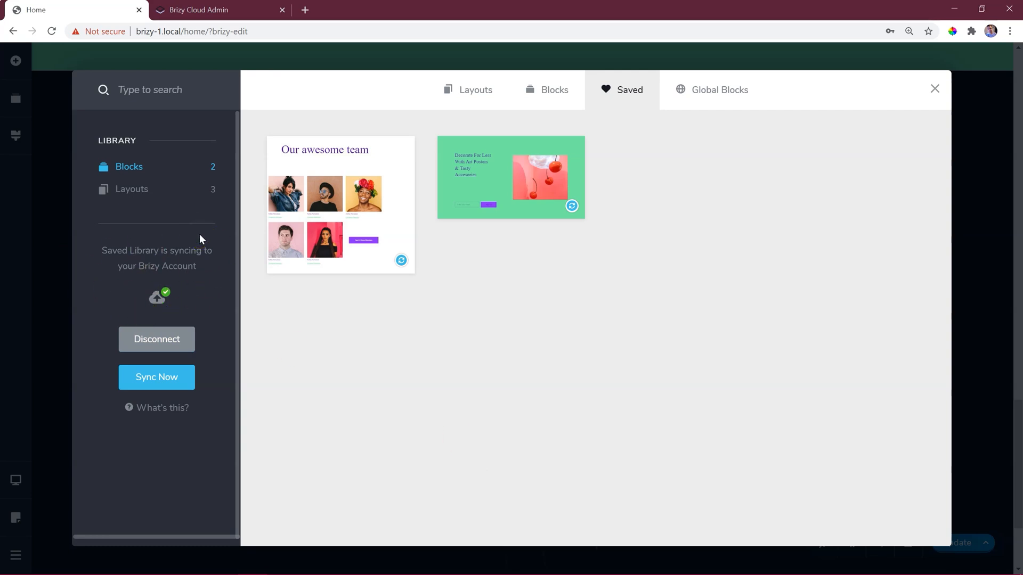
Run Sync Now so the team and green blocks show green synced check marks
click(156, 377)
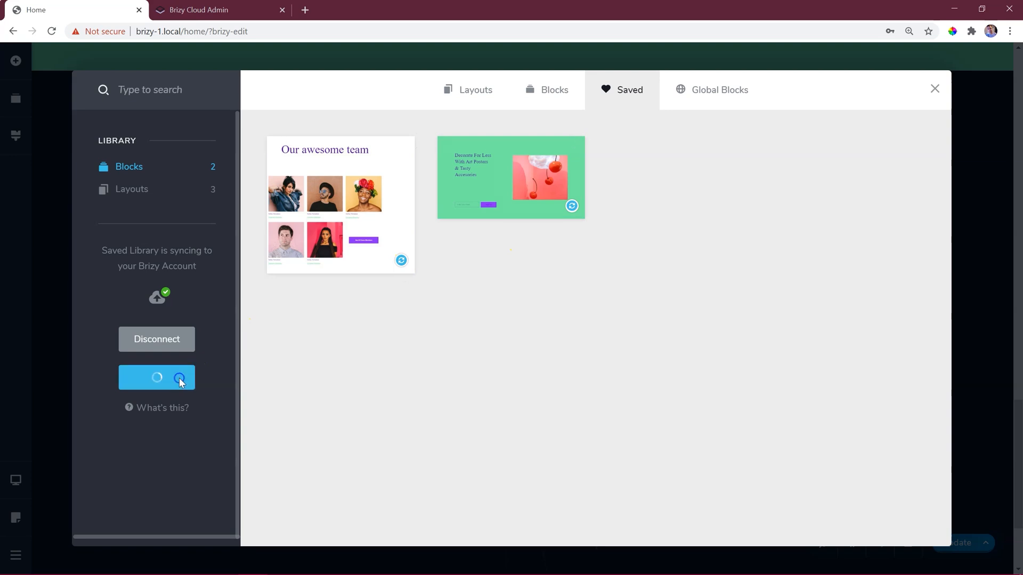
click(156, 377)
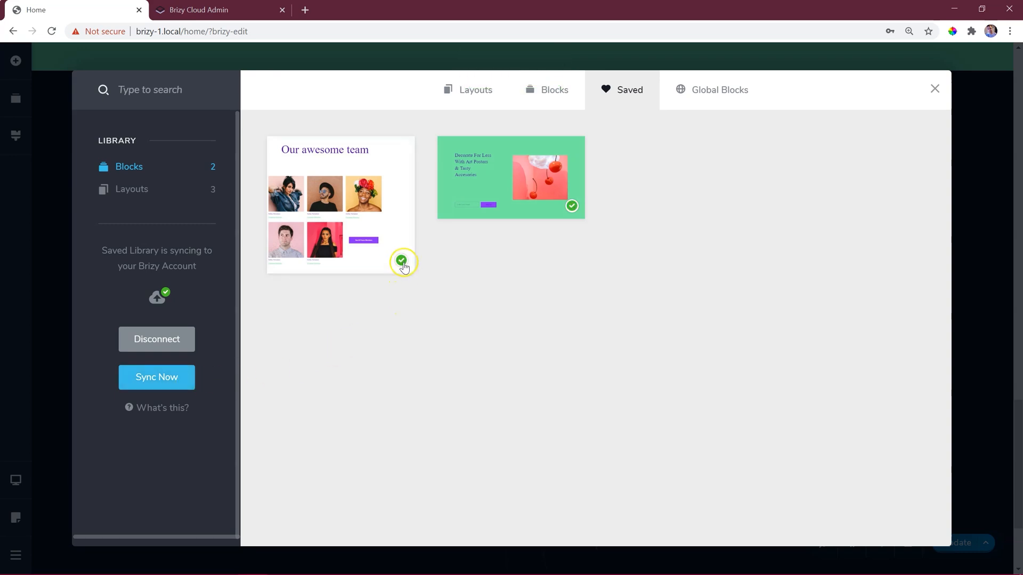
mouse_move(572, 205)
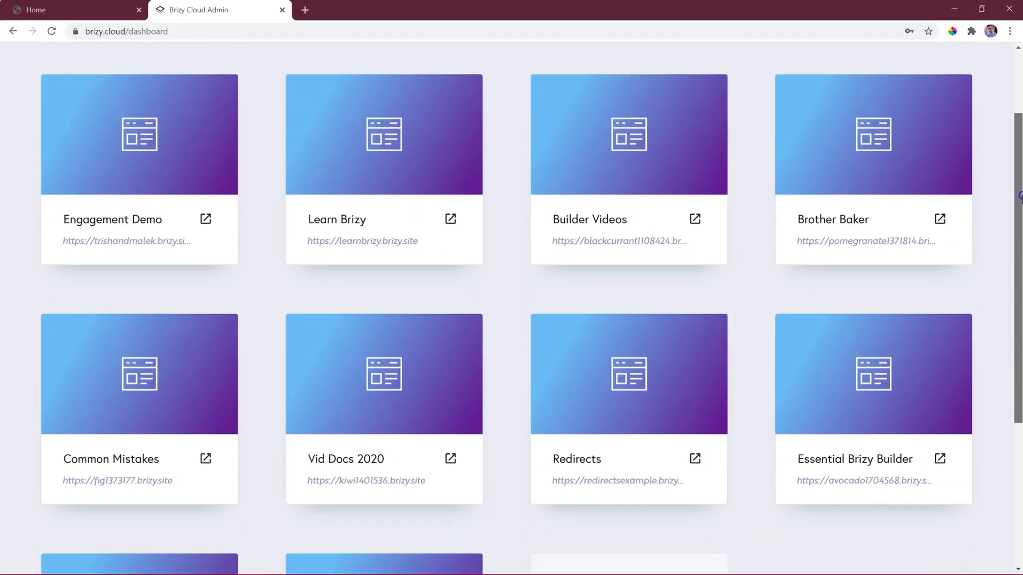
Locate the Random Test project card on the dashboard and edit it, landing on Madman Destinations
scroll(down, 3)
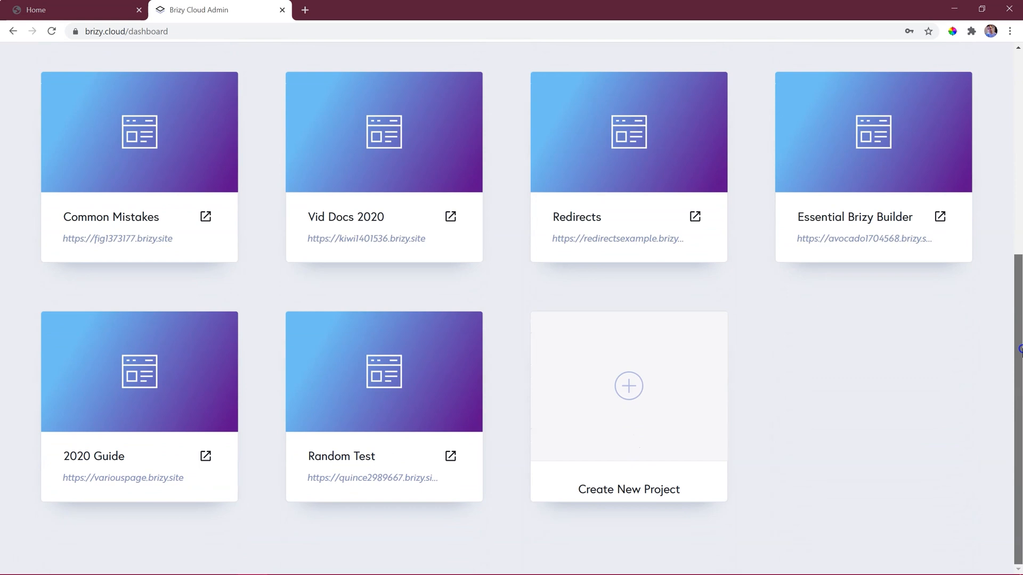
scroll(down, 3)
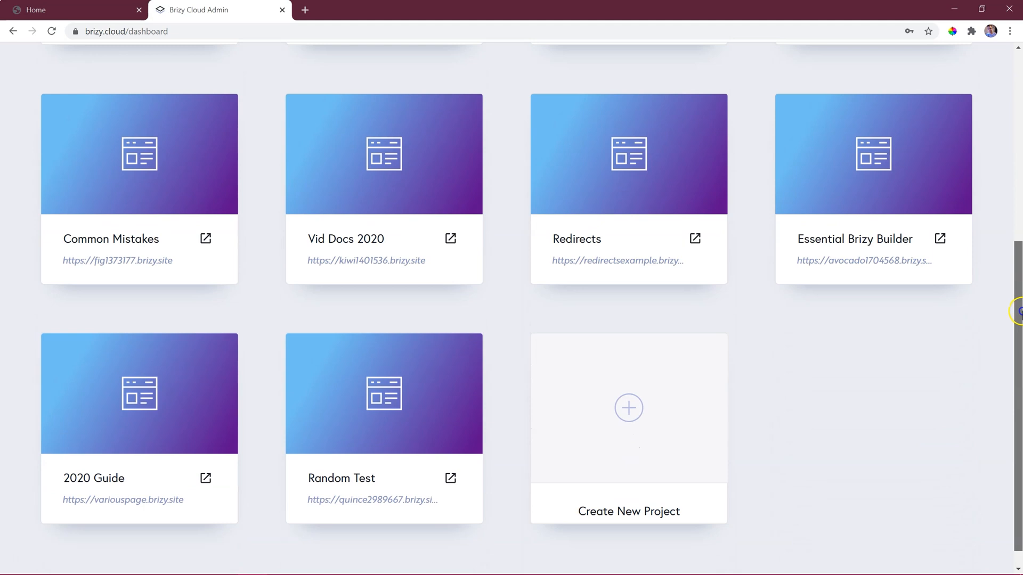
scroll(up, 3)
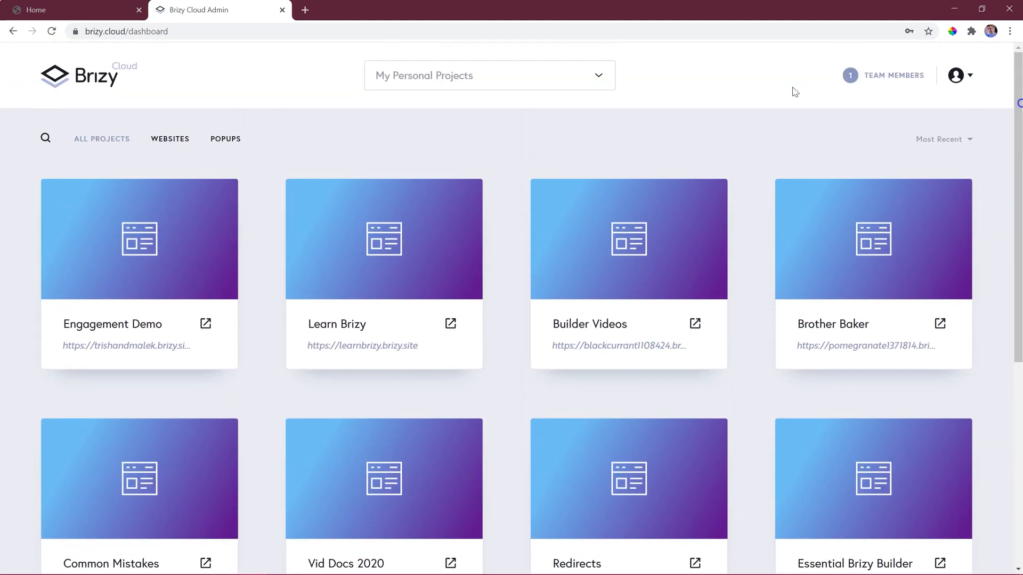
click(488, 75)
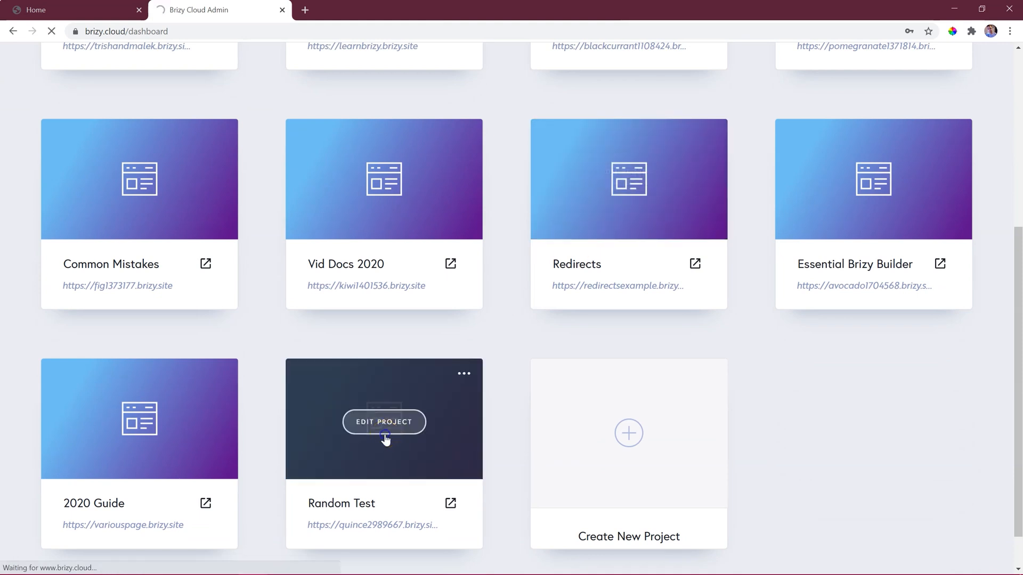
click(384, 422)
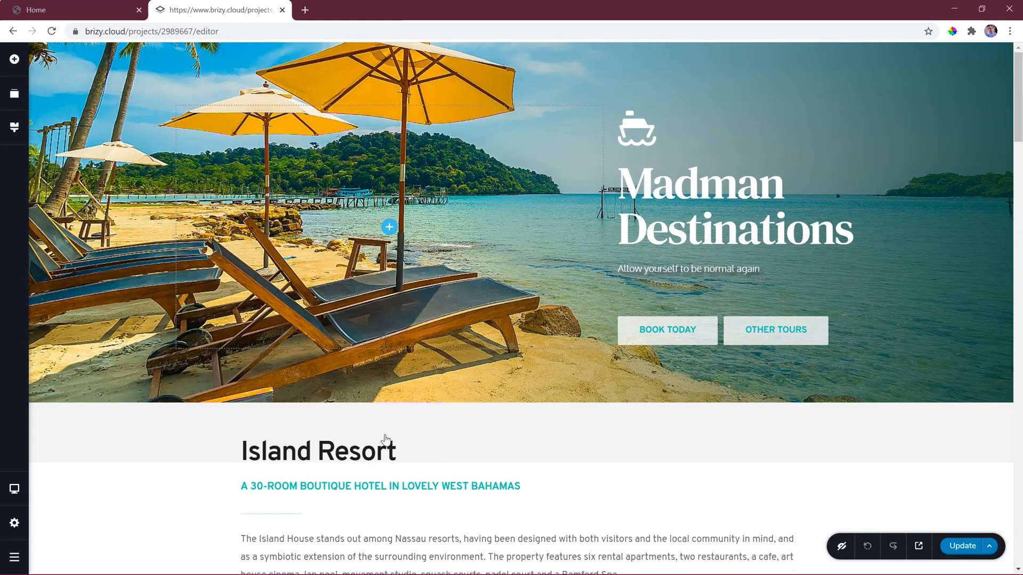
mouse_move(386, 440)
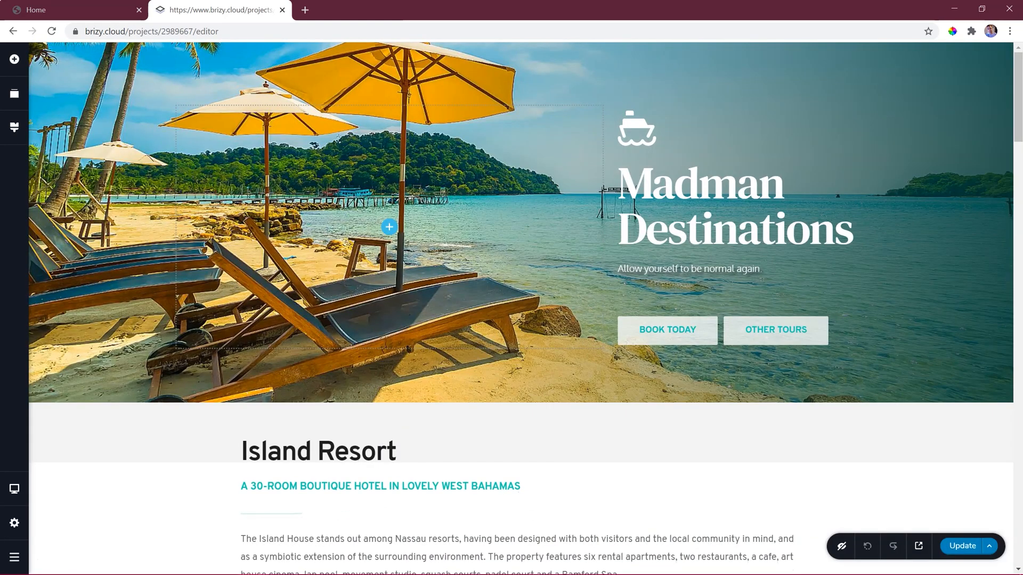
Confirm the two WordPress blocks appear in Saved, then save the Madman Destinations hero block alongside them
key(ctrl+shift+a)
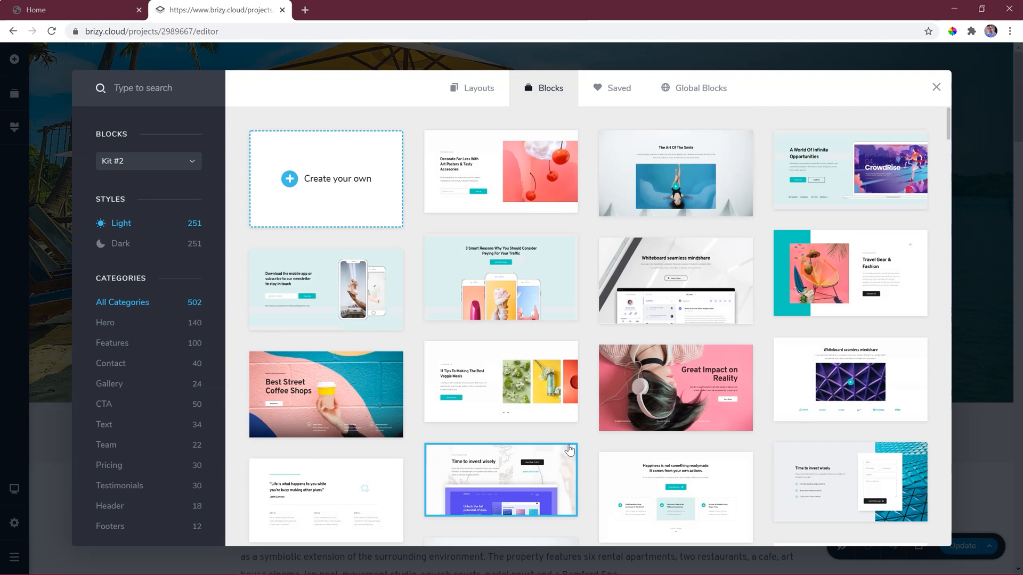
click(618, 88)
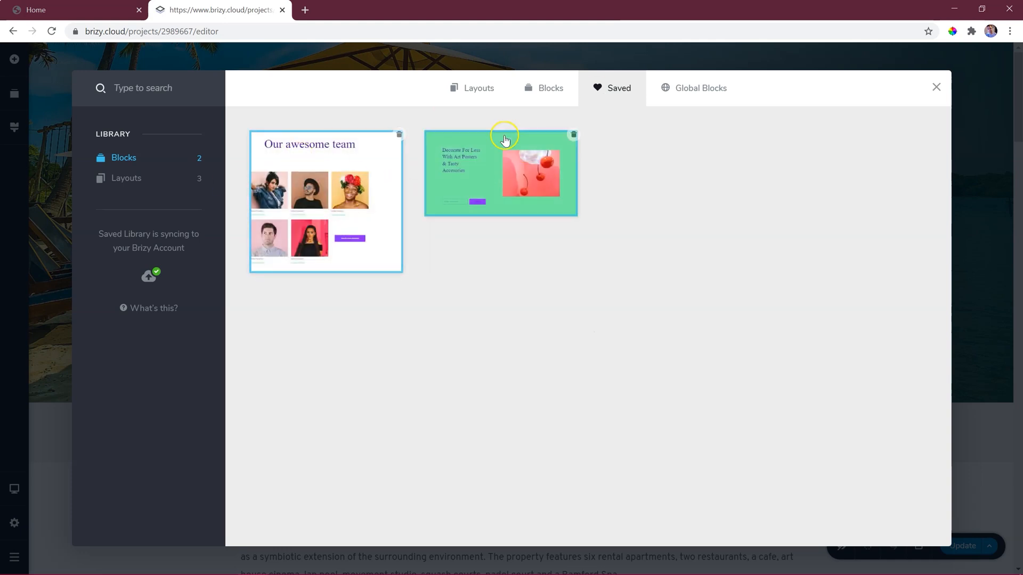
mouse_move(497, 194)
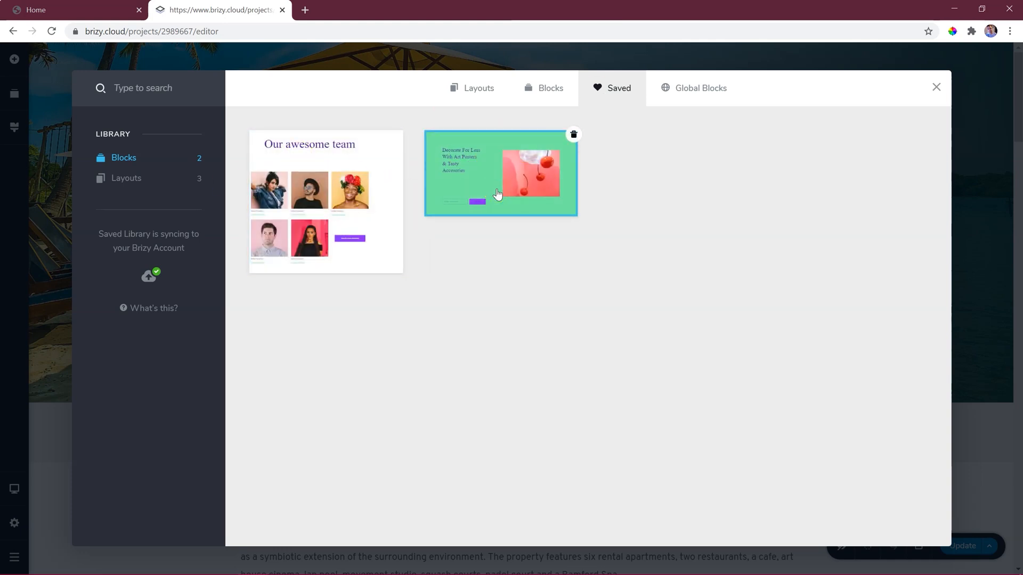
mouse_move(469, 206)
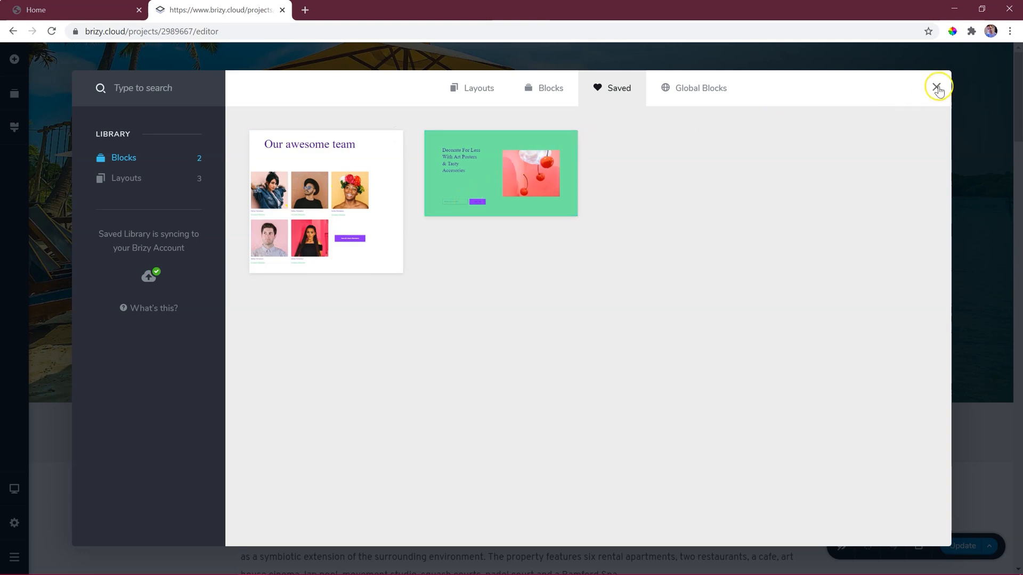
click(937, 89)
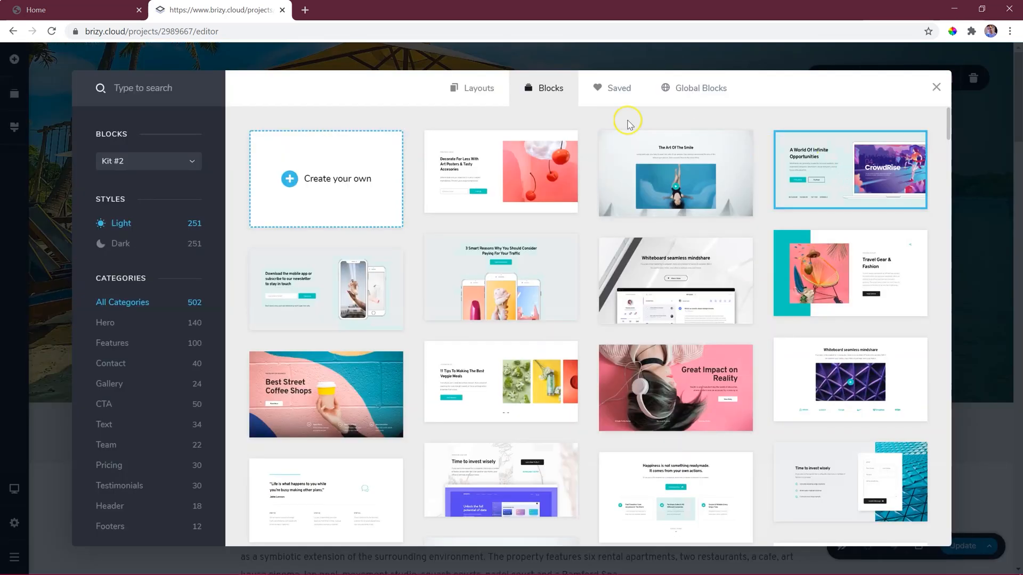
click(618, 88)
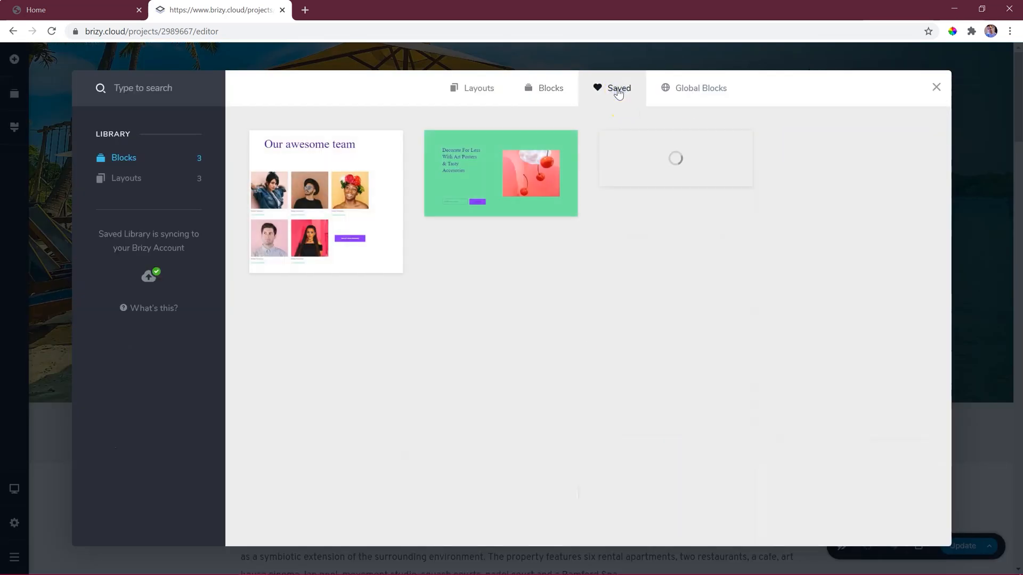
mouse_move(604, 291)
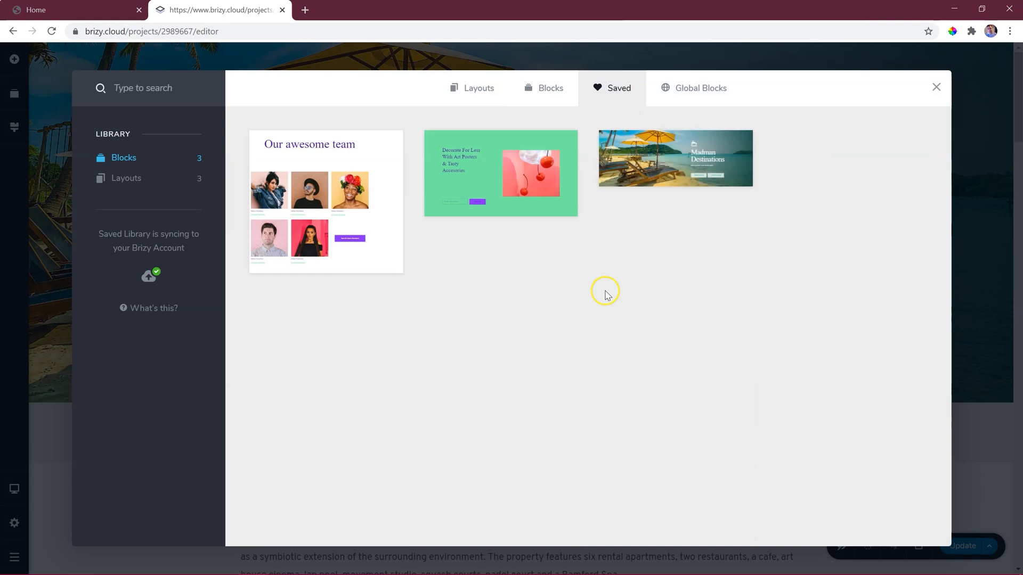
click(549, 88)
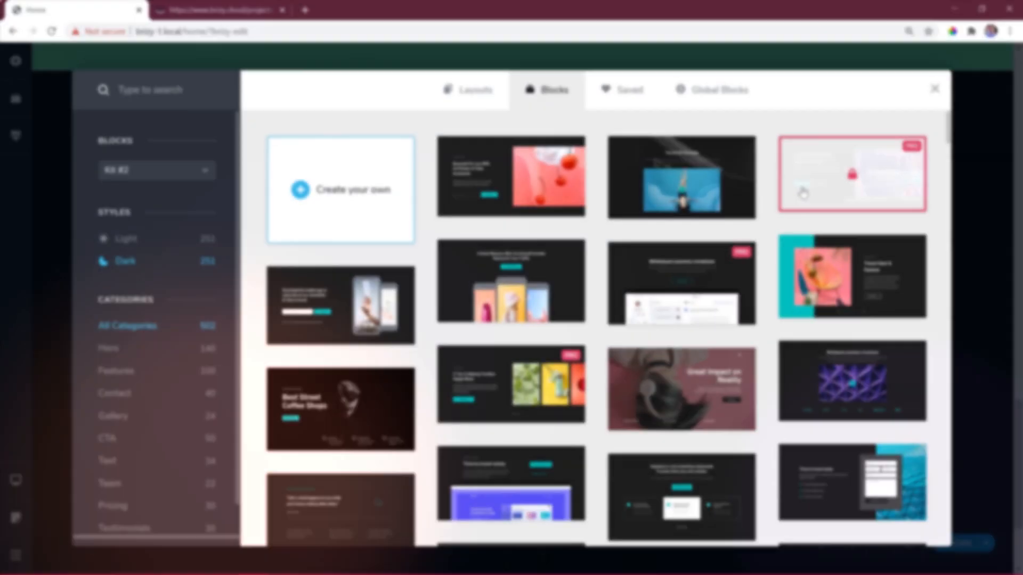
Disconnect the WordPress Saved library, leaving only the team and green blocks listed
click(629, 89)
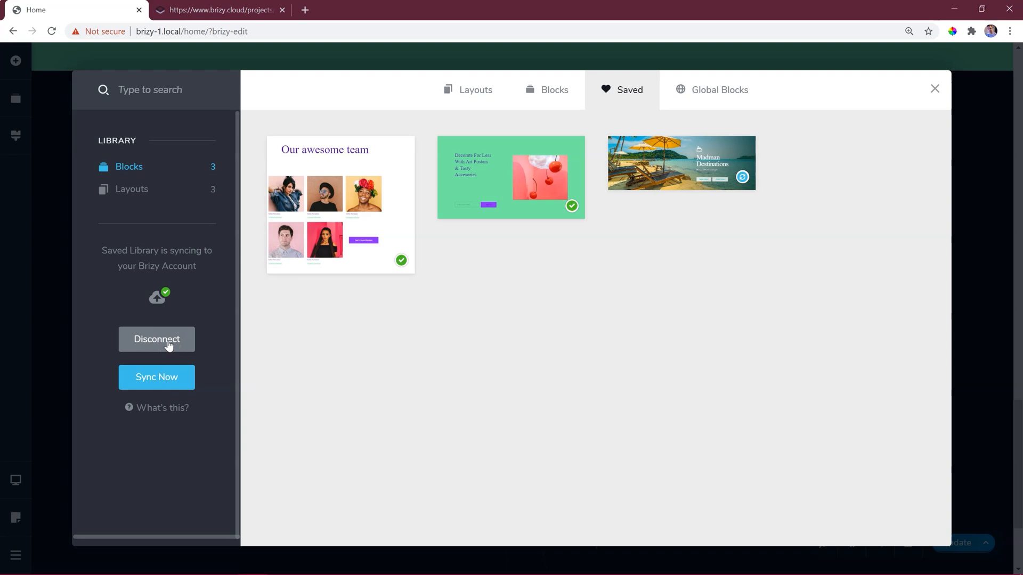
click(156, 339)
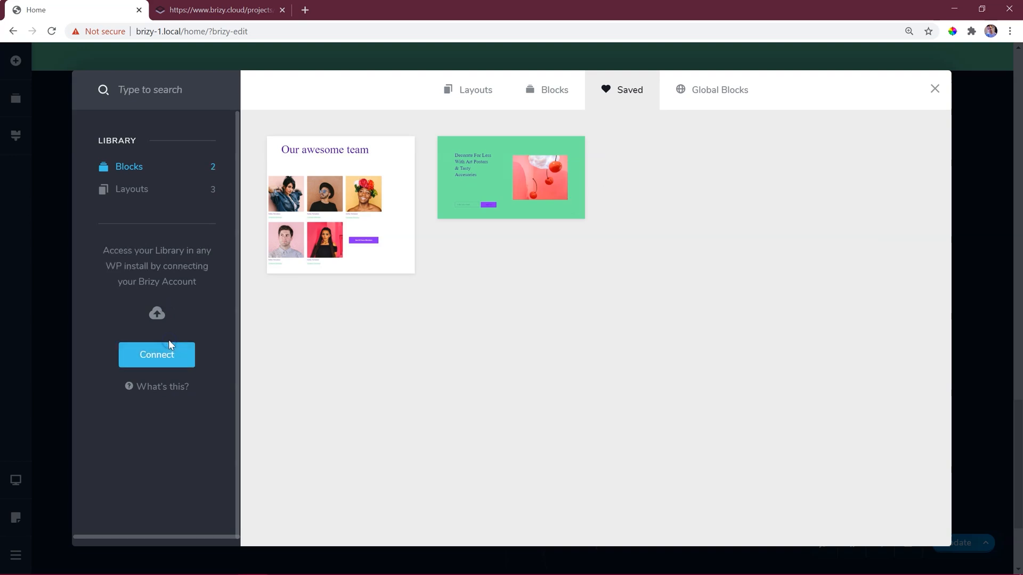